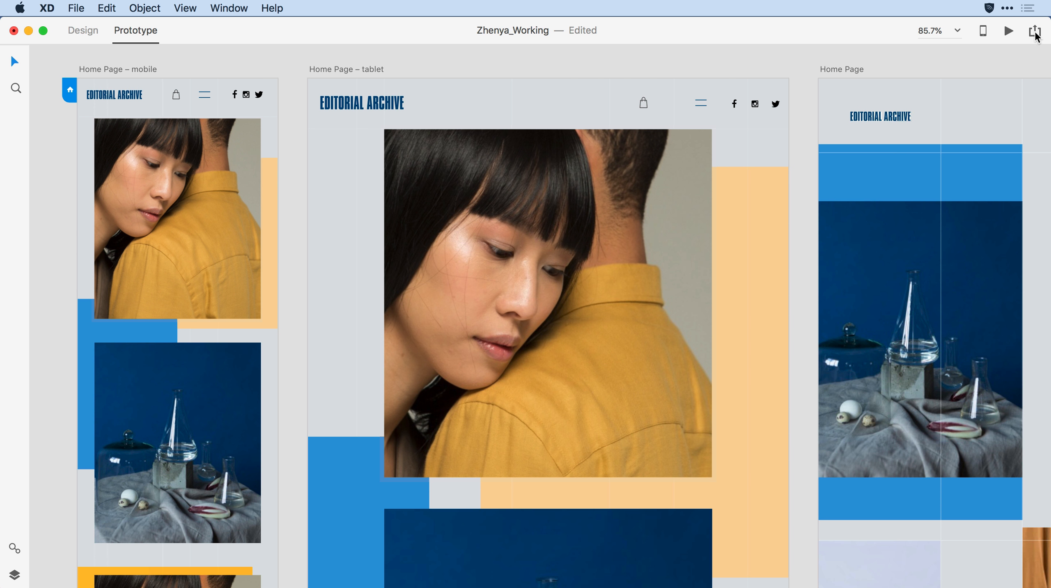
pyautogui.click(1034, 31)
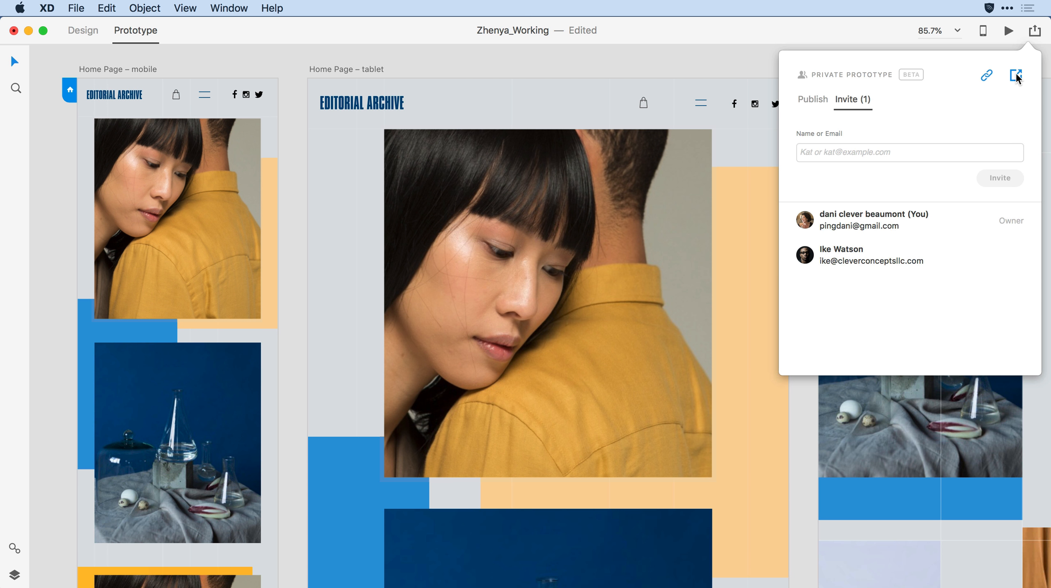
# View the Zhenya_Working prototype on xd.adobe.com with its empty comments area
pyautogui.click(1015, 75)
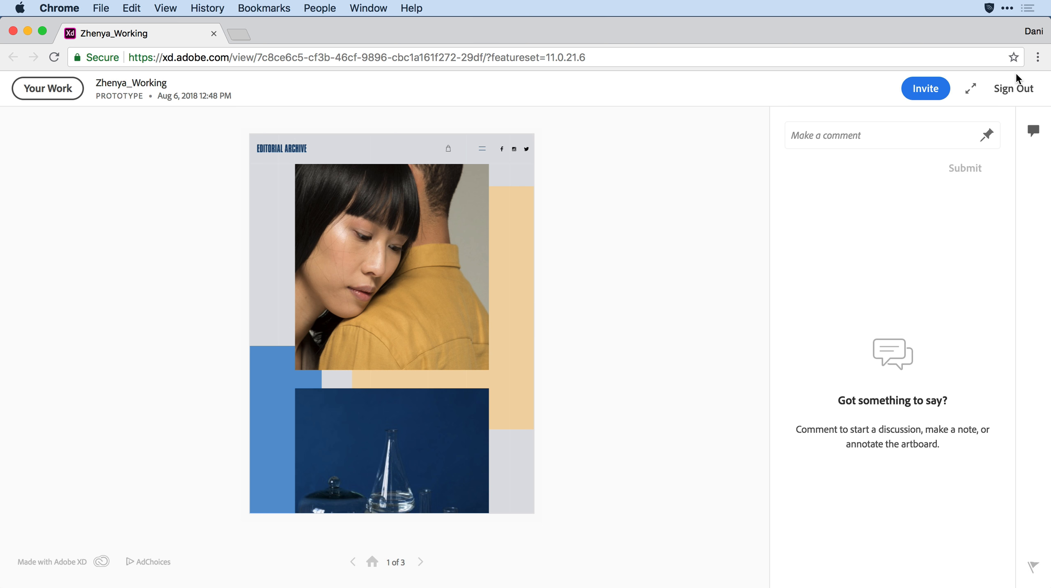
pyautogui.click(925, 88)
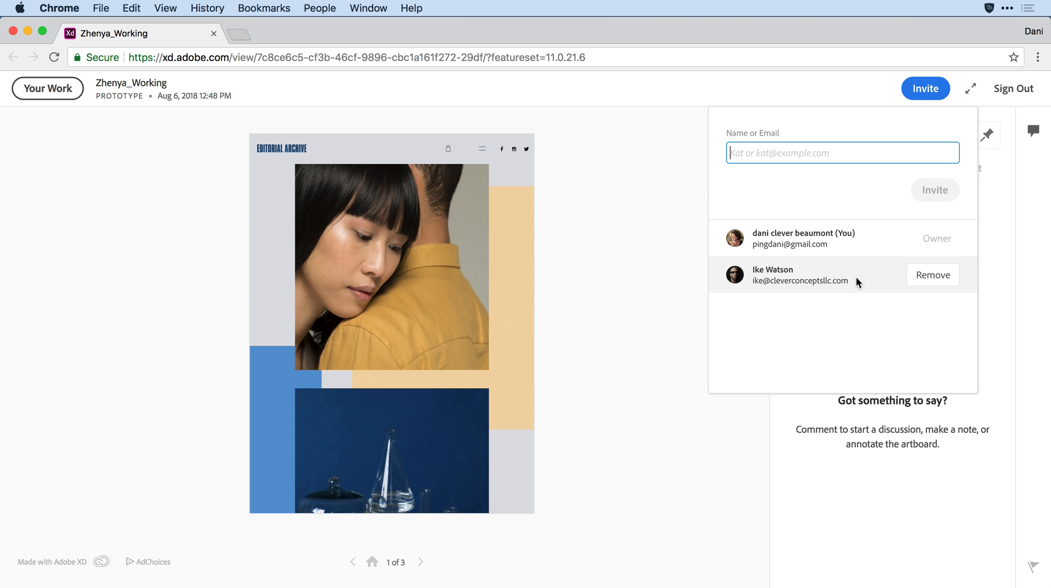
pyautogui.moveTo(853, 159)
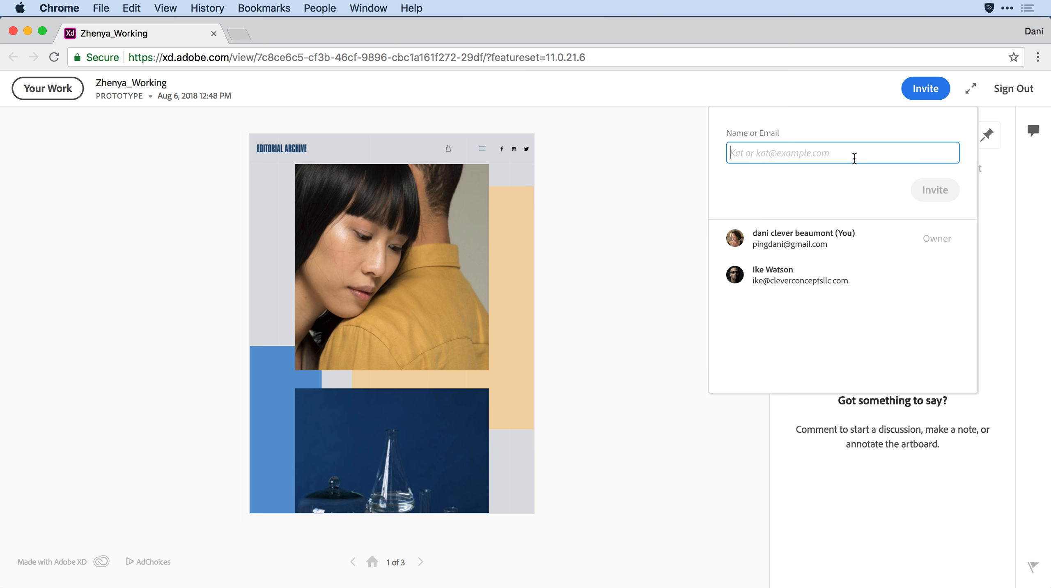
pyautogui.write('kati')
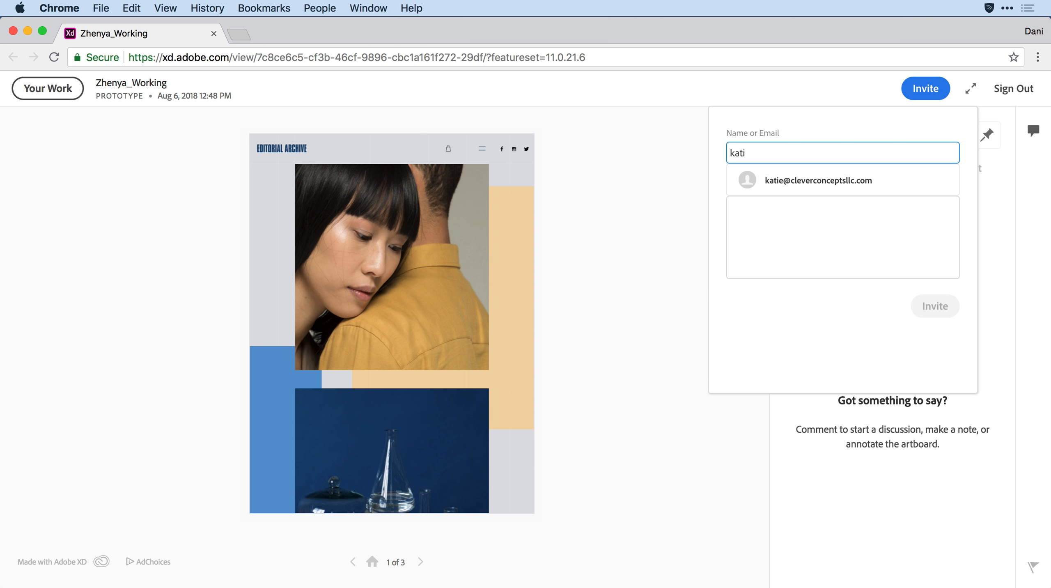
# Invite Katie with the message 'Hey Katie -- Design is done -- check'
pyautogui.click(816, 181)
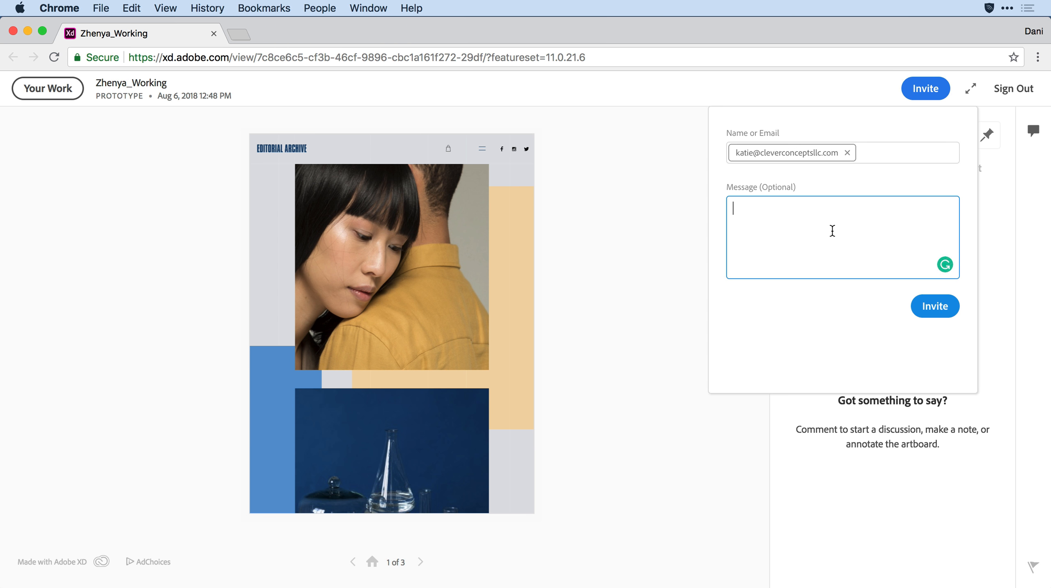
pyautogui.write('Hey Katie --')
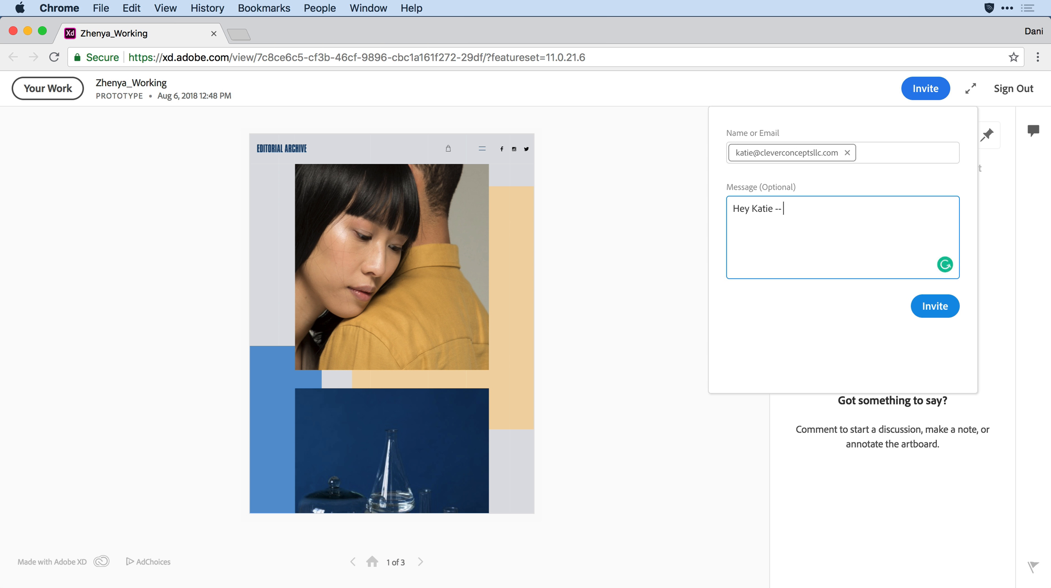
pyautogui.write('Design is d')
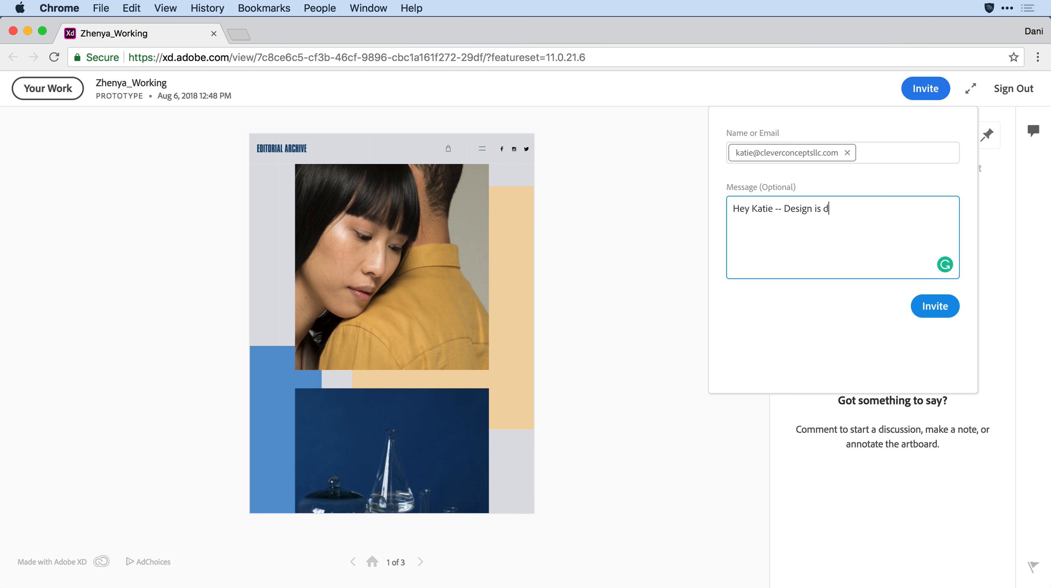
pyautogui.write('one -- check')
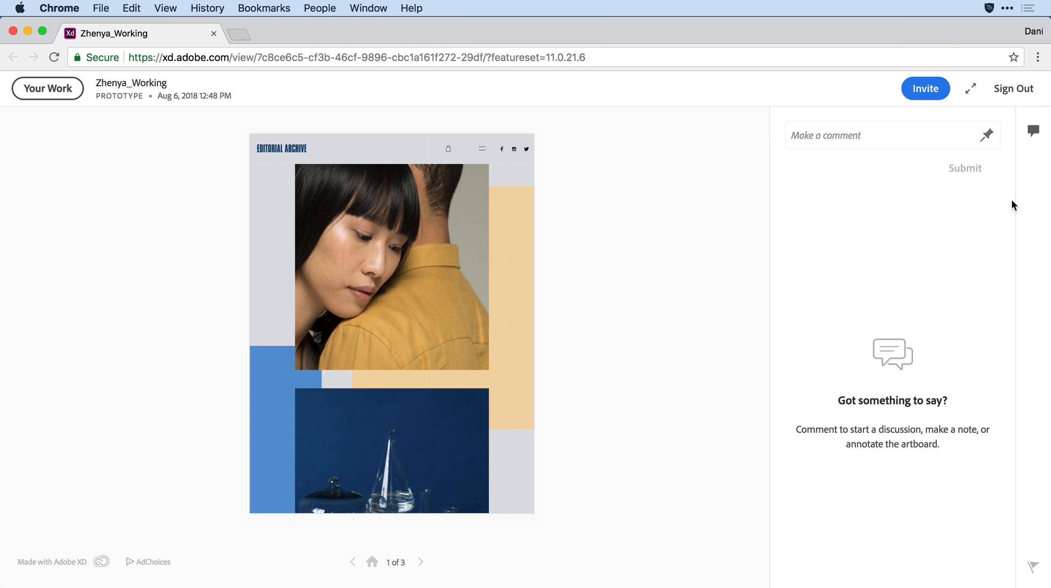
pyautogui.click(925, 88)
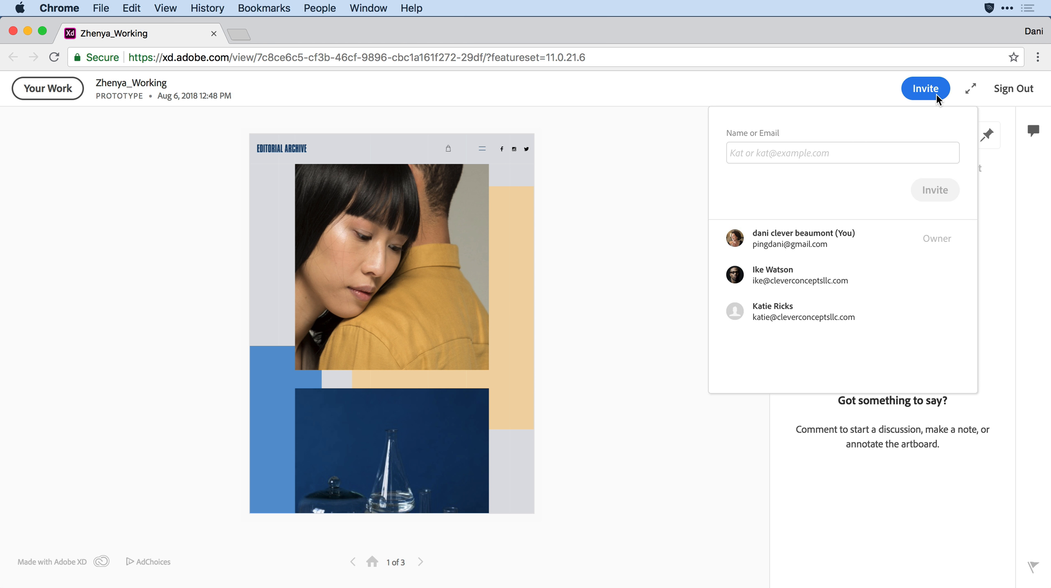
pyautogui.moveTo(913, 235)
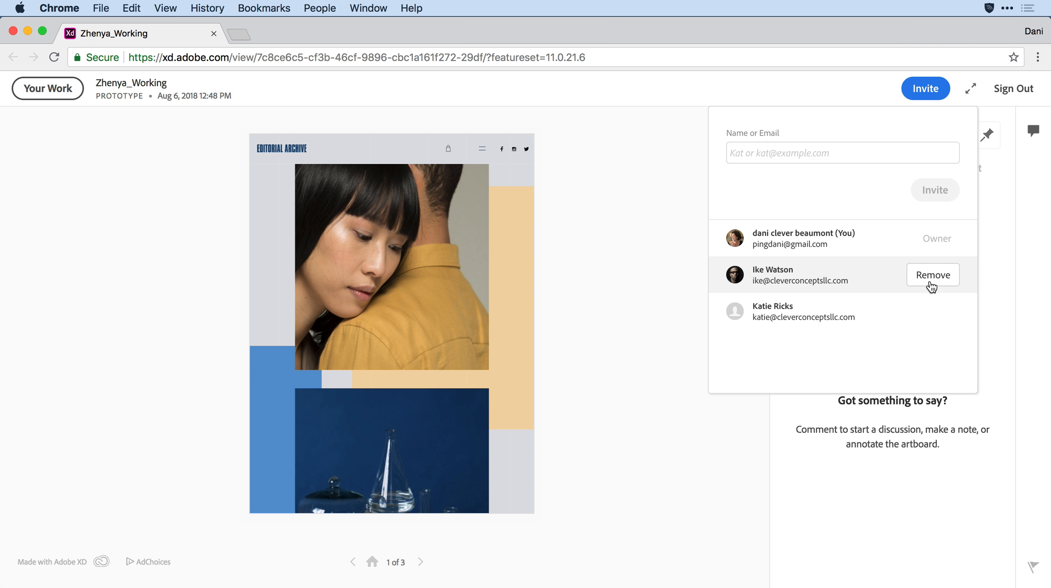
pyautogui.click(931, 274)
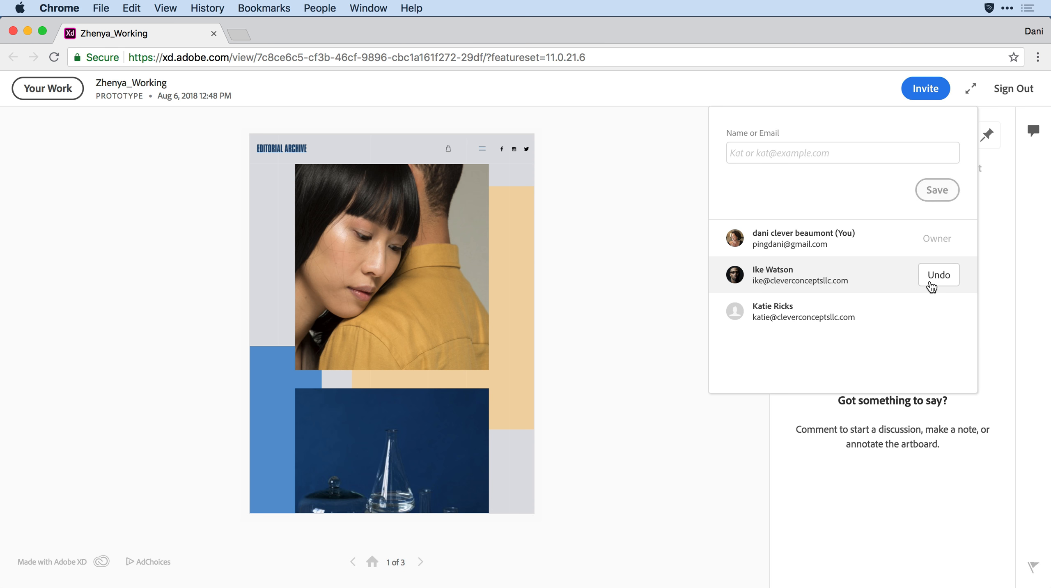